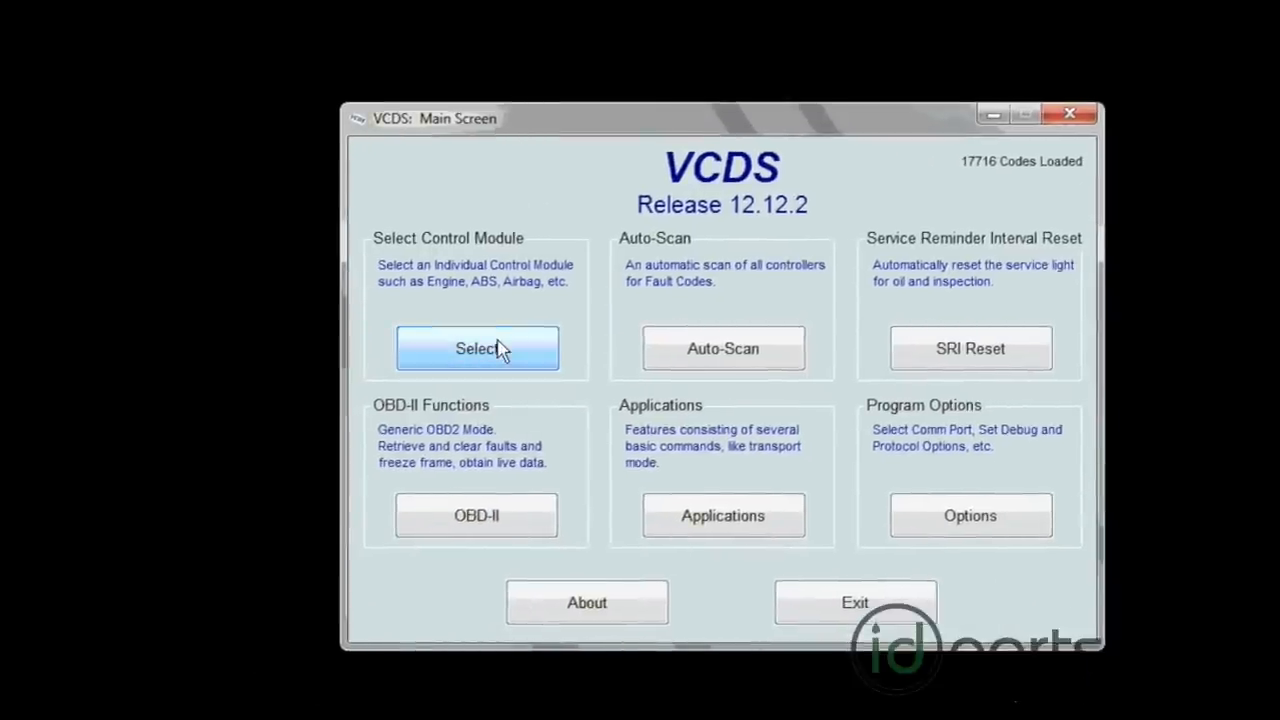
Start the control-module selection from the VCDS main screen
left_click(476, 348)
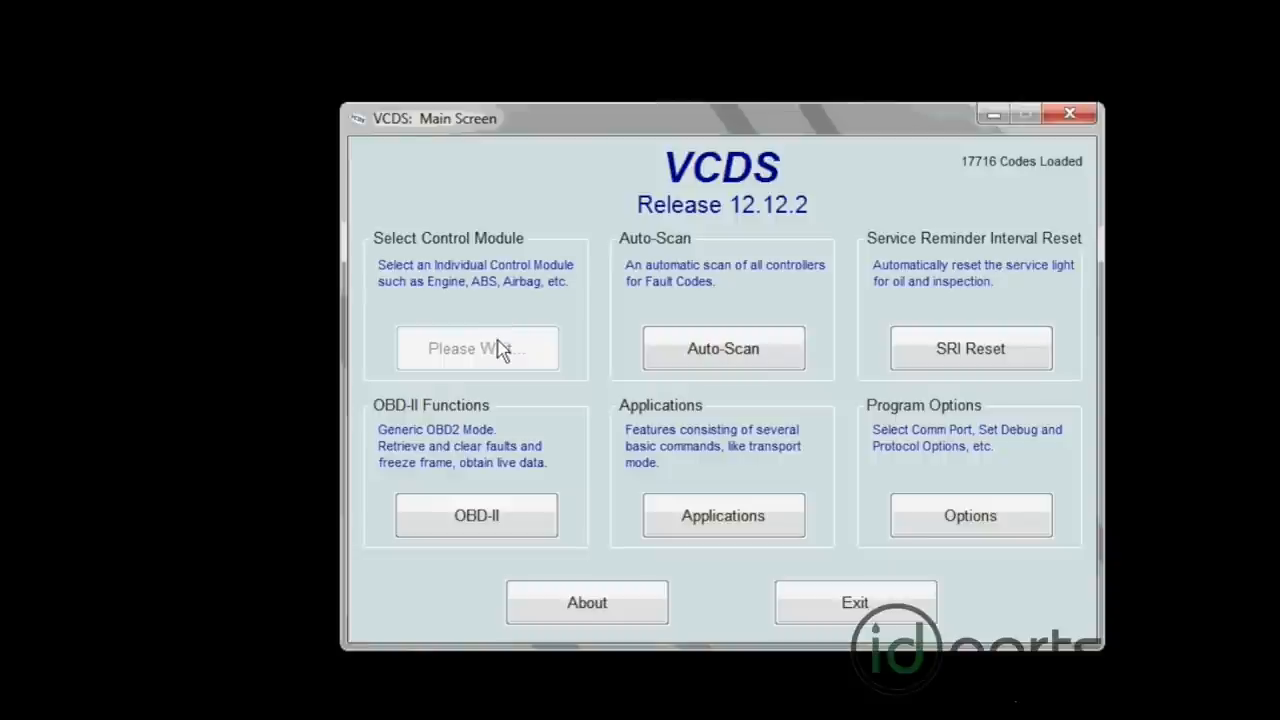
Select 09-Cent. Elect. from the Installed modules and start Coding - 07
left_click(476, 348)
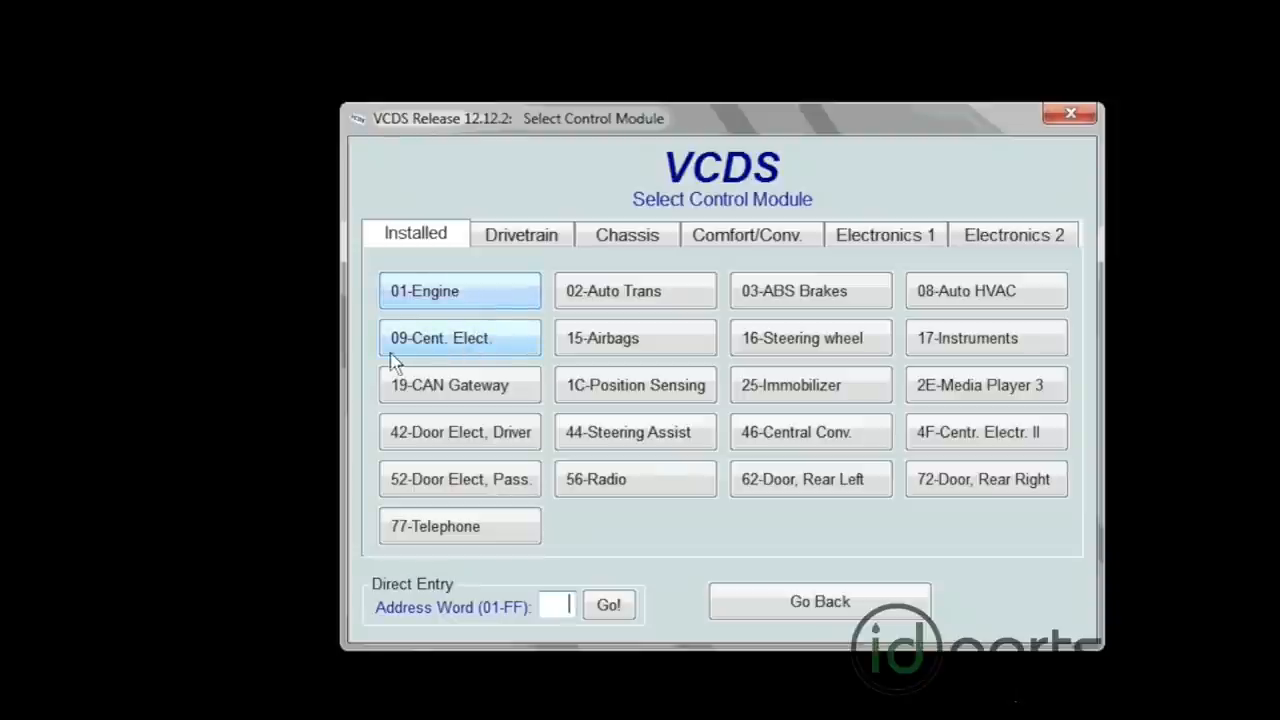
left_click(460, 338)
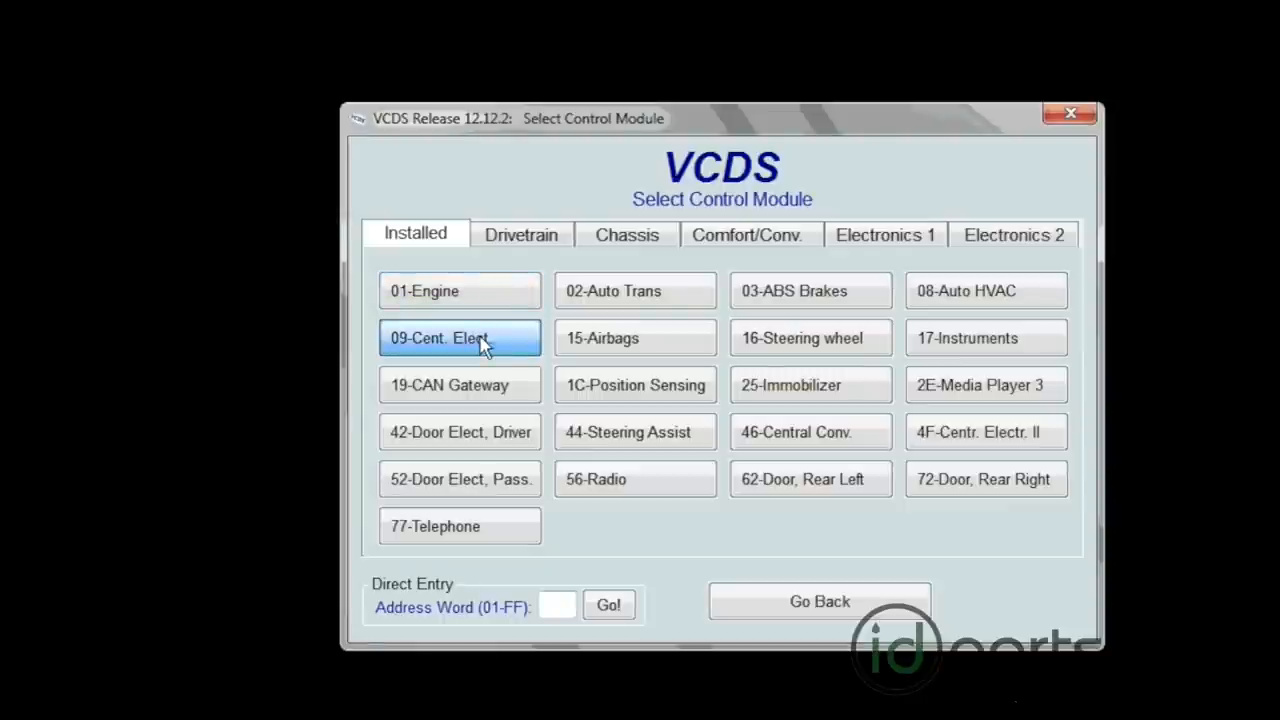
left_click(460, 338)
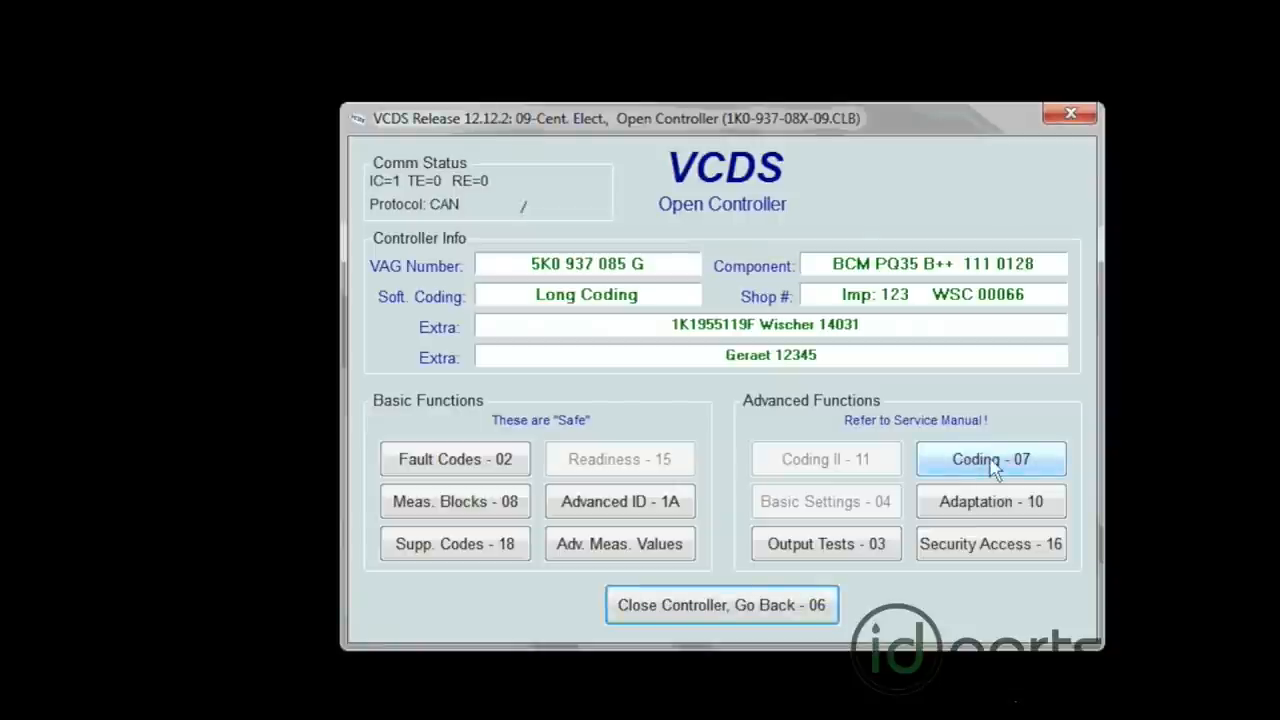
left_click(990, 458)
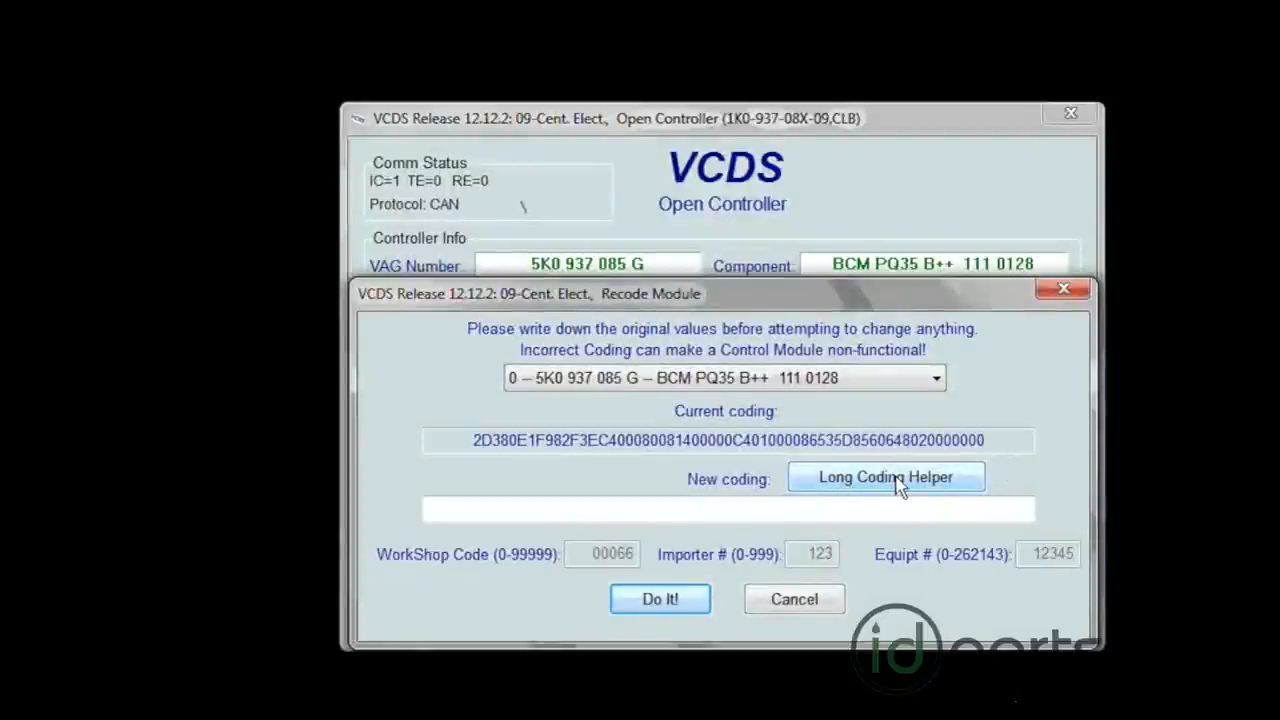
In the Long Coding Helper, tick Byte 3 Bit 5 'Comfort Operation via Remote Control' (byte becomes 3F)
left_click(884, 476)
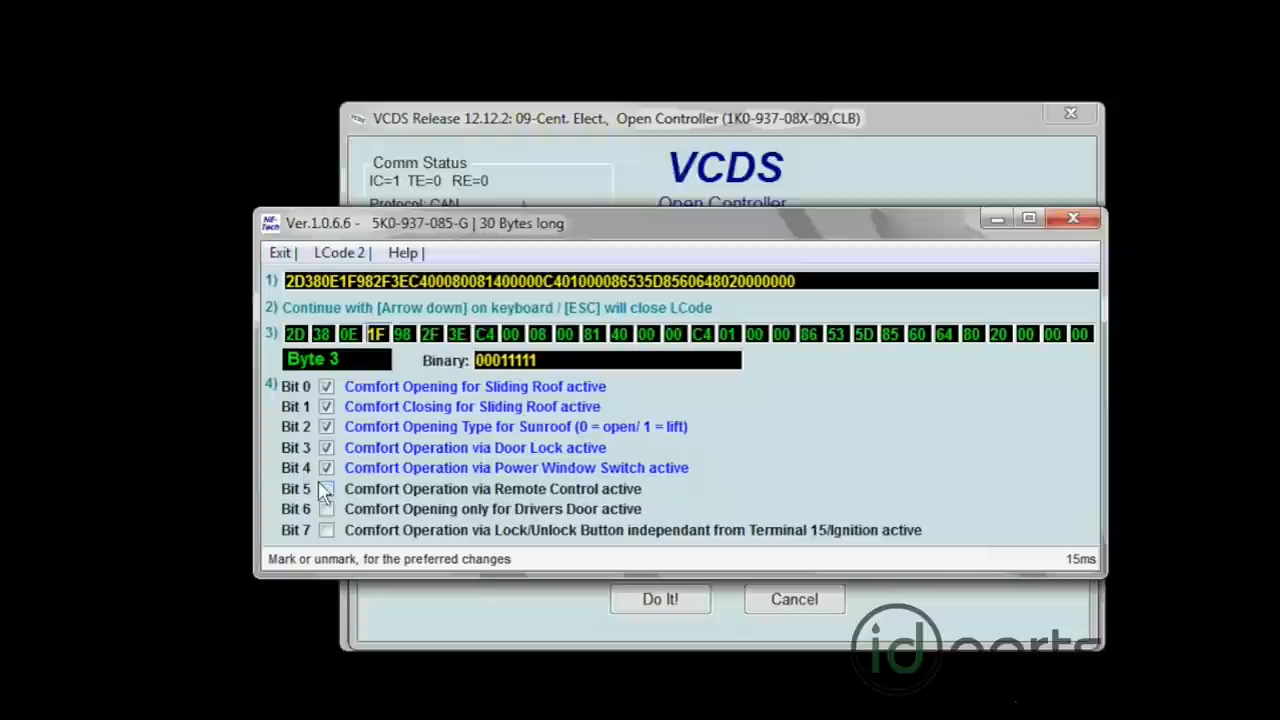
left_click(326, 488)
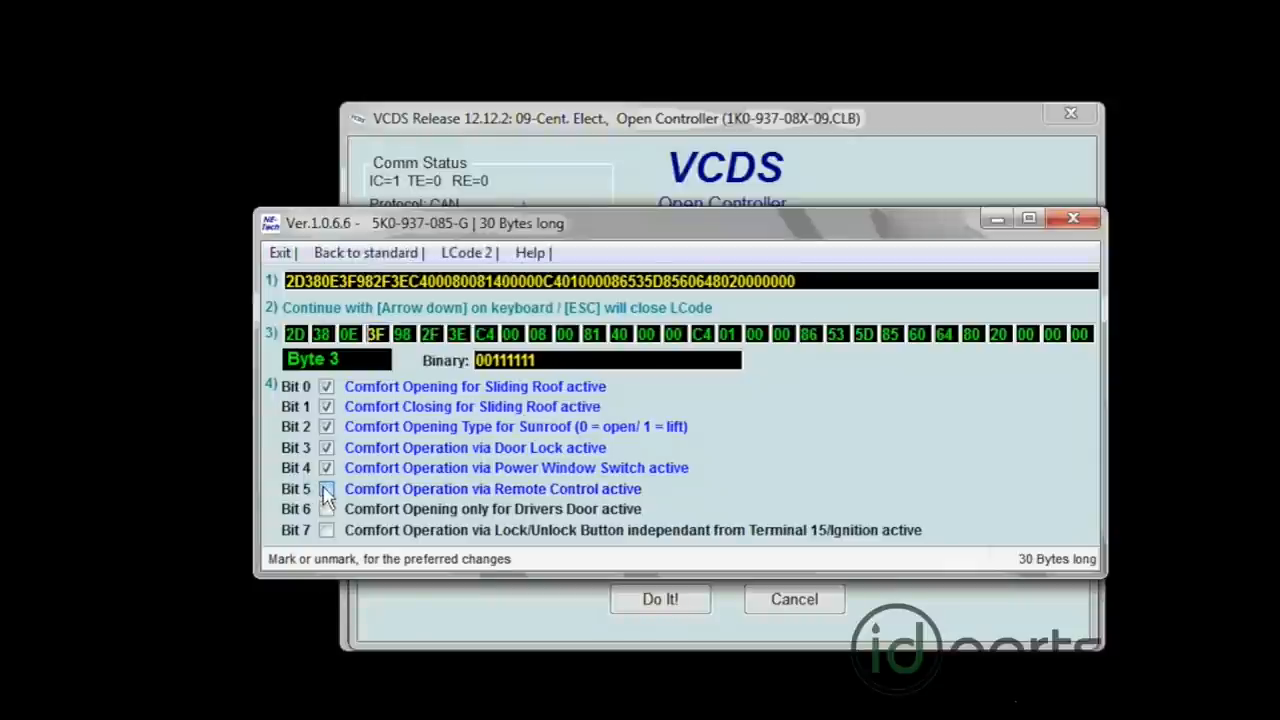
left_click(326, 488)
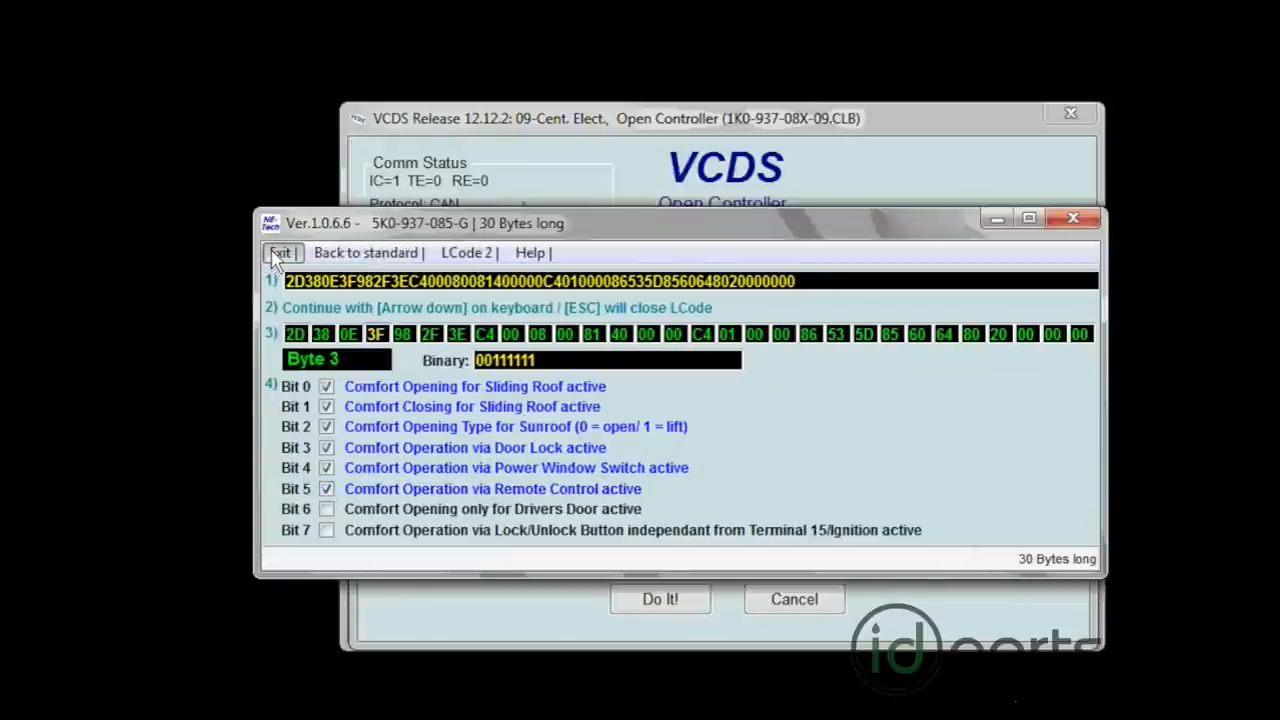
Exit the helper, write the coding with Do It! and confirm the Coding accepted message
left_click(280, 252)
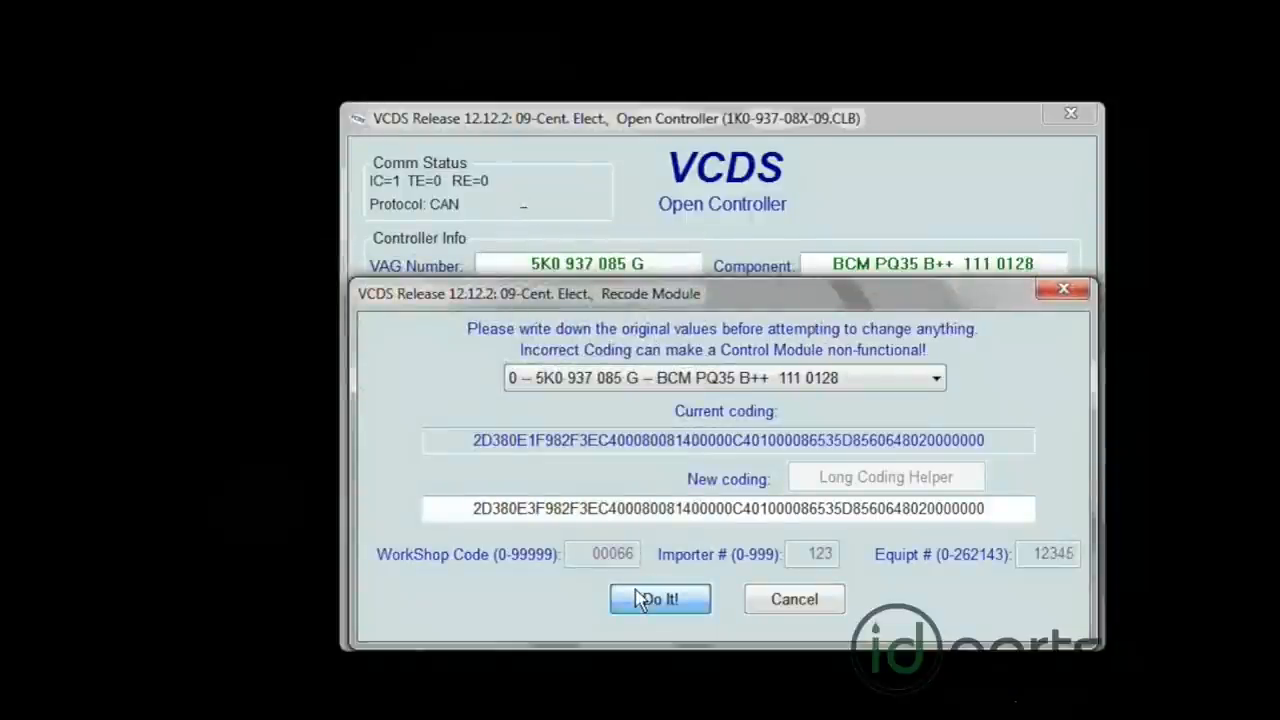
left_click(660, 598)
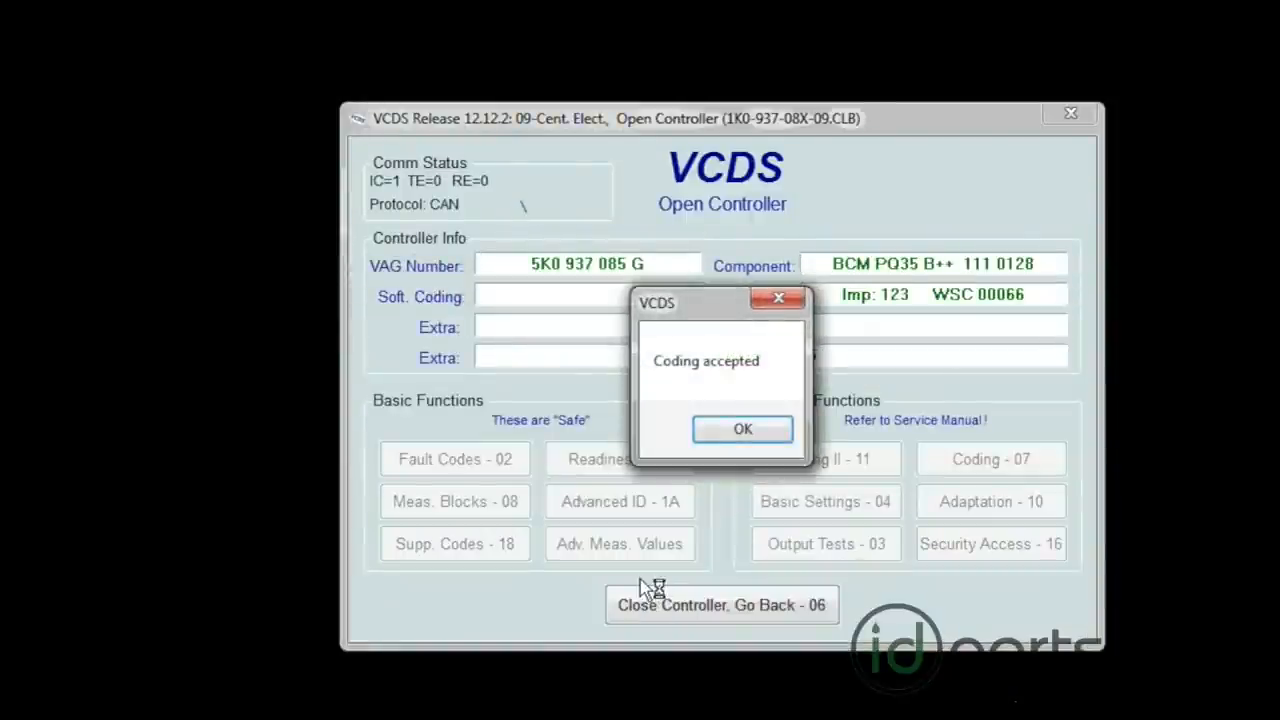
left_click(742, 428)
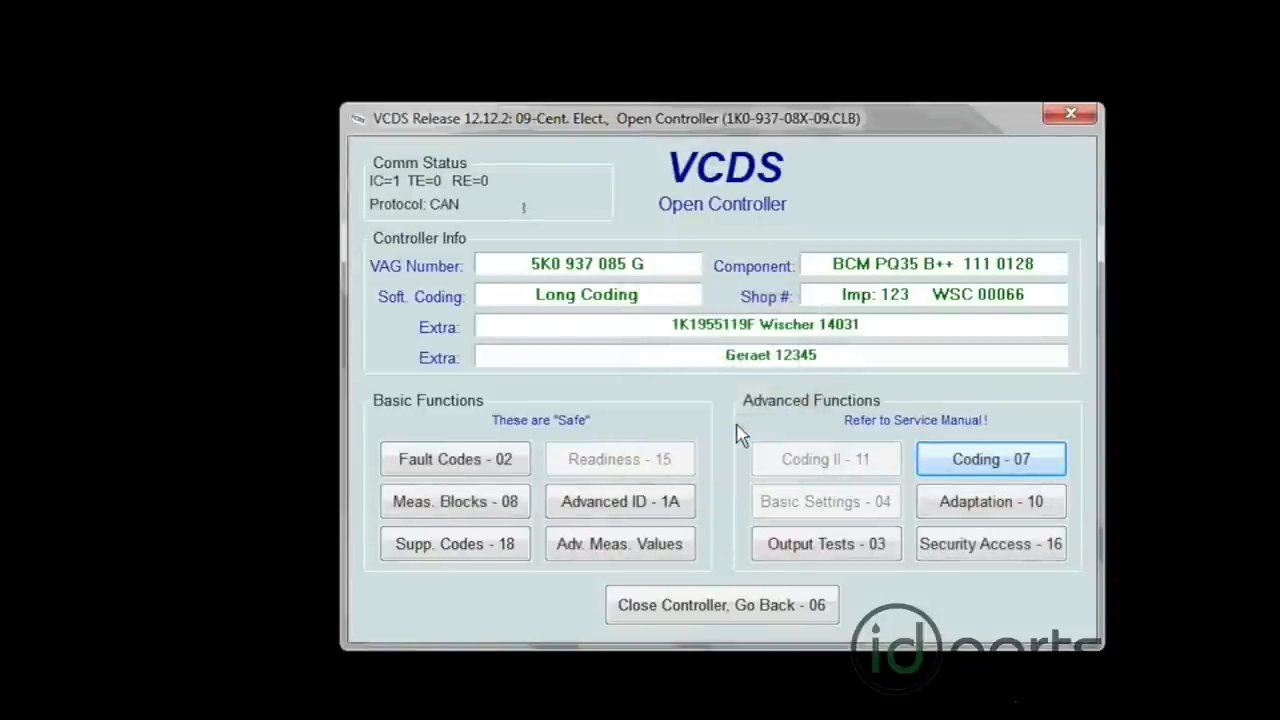